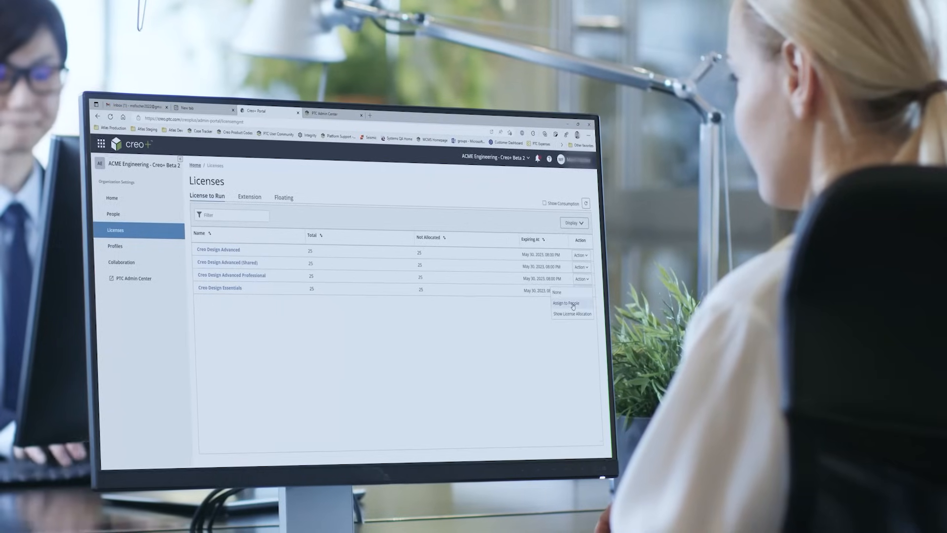
Step: Choose Assign to Person from the Creo Design license's Action menu
{"action": "left_click", "coordinate": [565, 303]}
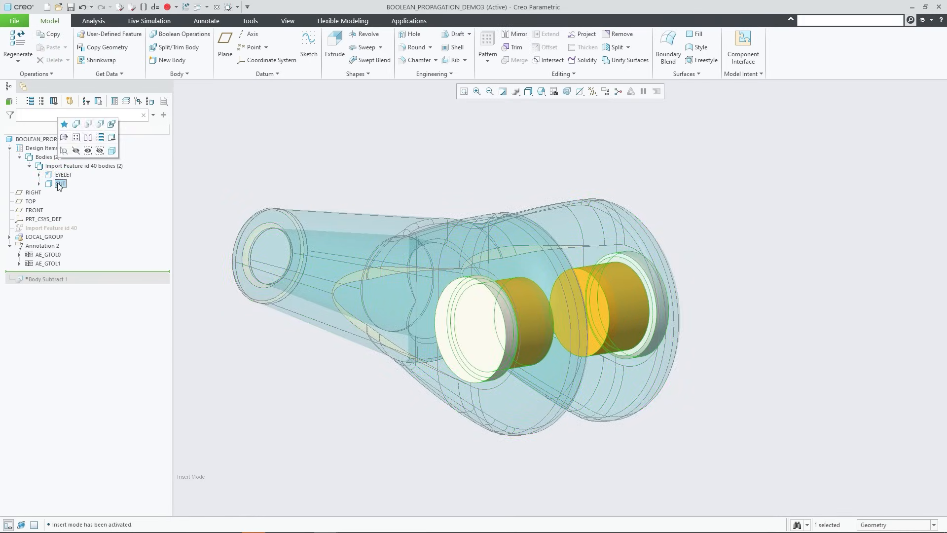
Step: Select the CUT body and drag the rounded boss surfaces to a new position with Move
{"action": "left_click", "coordinate": [60, 183]}
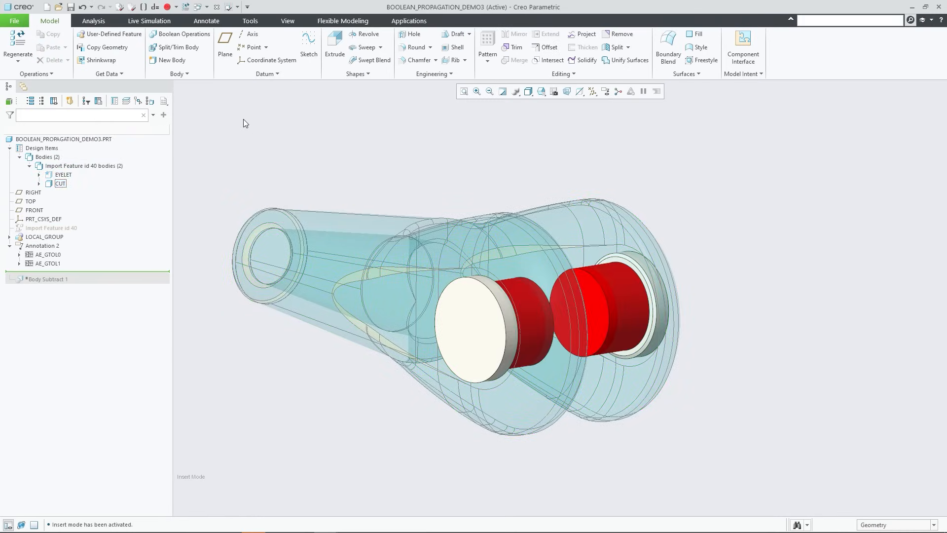
{"action": "left_click", "coordinate": [63, 175]}
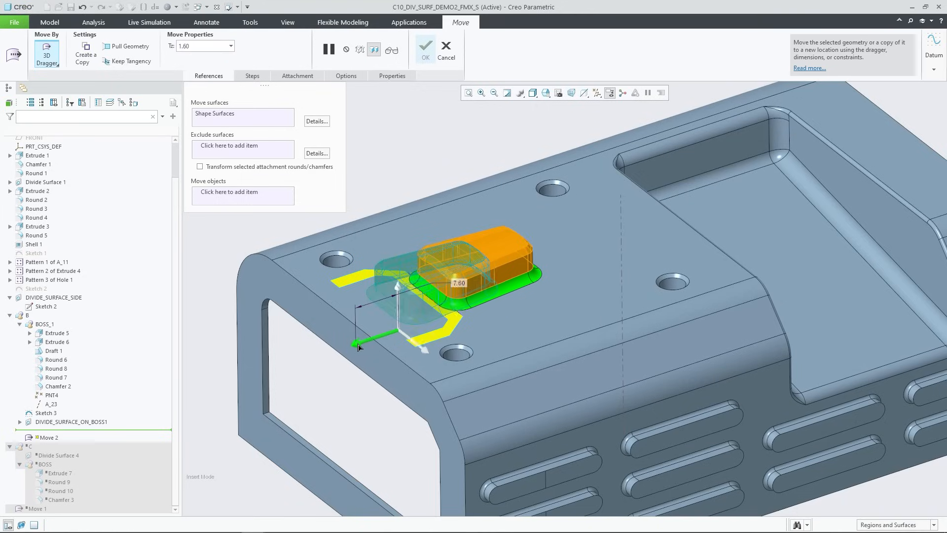
{"action": "left_click", "coordinate": [424, 49]}
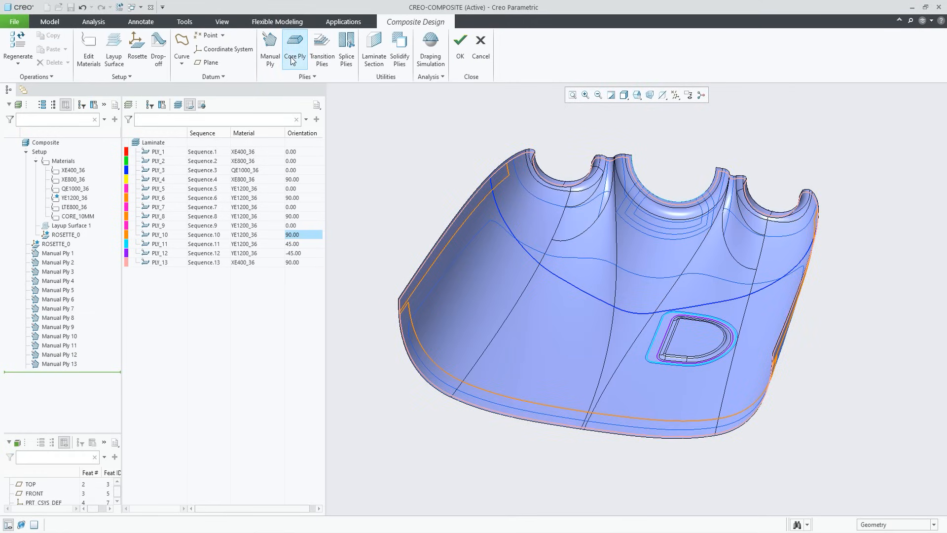
Step: Create a Core Ply with a second boundary loop picked from a chain on the part surface
{"action": "left_click", "coordinate": [295, 48]}
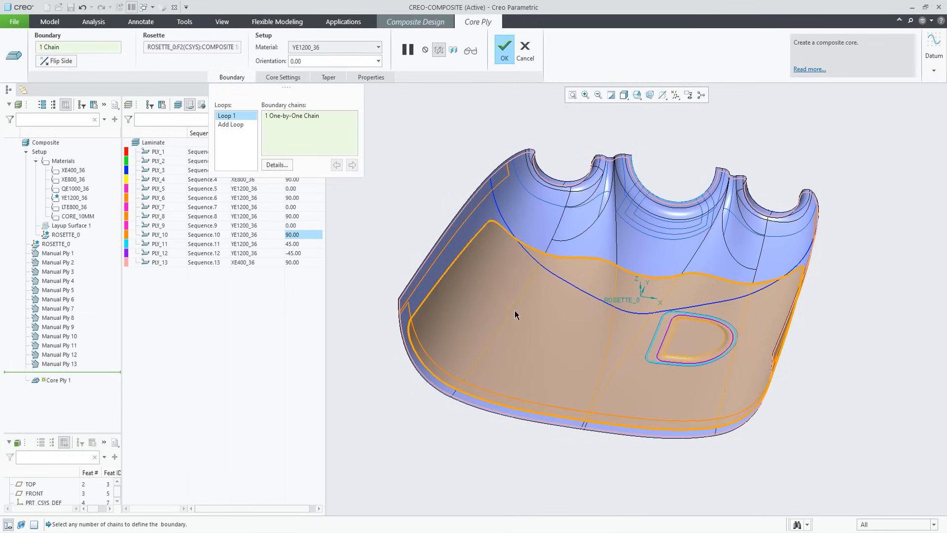
{"action": "left_click", "coordinate": [230, 133]}
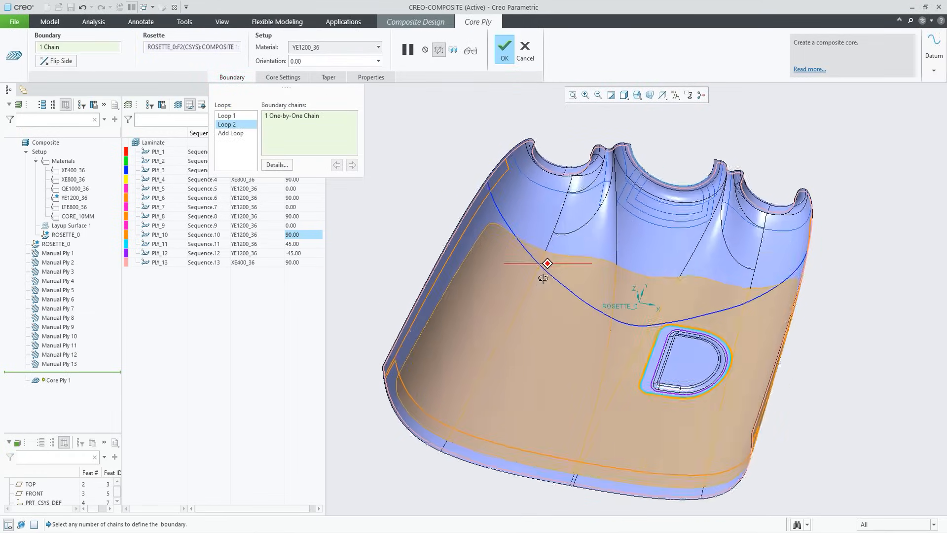
{"action": "left_click", "coordinate": [327, 77]}
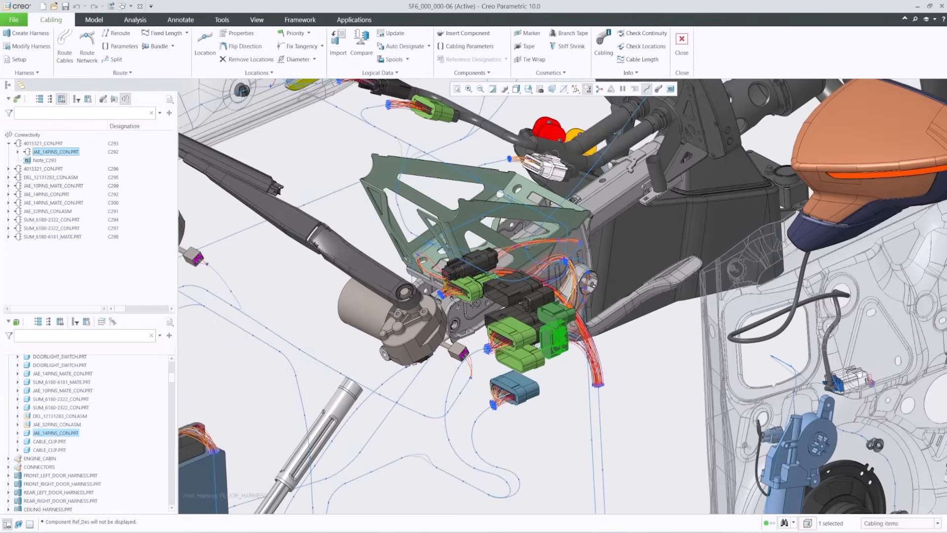
Step: Select the JAE_14PINS_CON.PRT connector in the cabling connectivity tree
{"action": "left_click", "coordinate": [20, 152]}
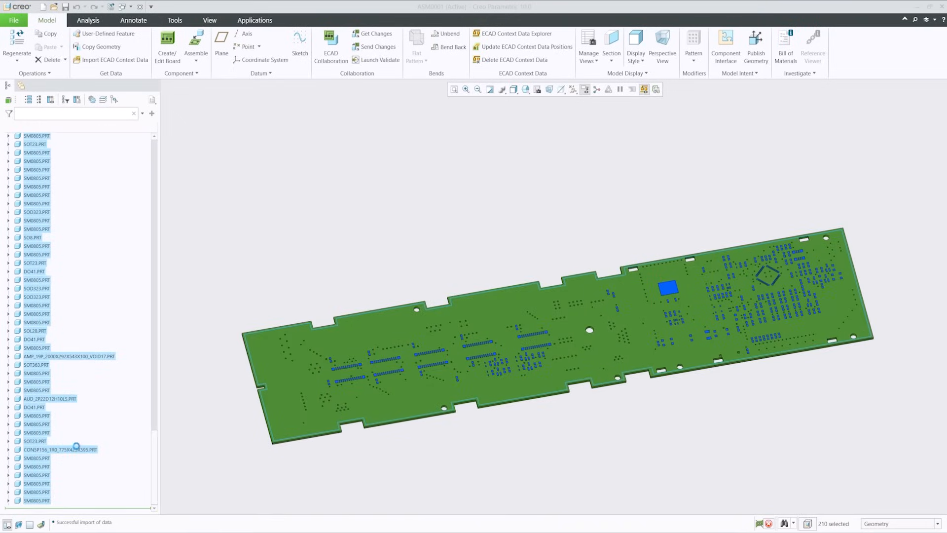
Step: Import the ECAD board data so the circuit board and components appear in the assembly
{"action": "left_click", "coordinate": [516, 33]}
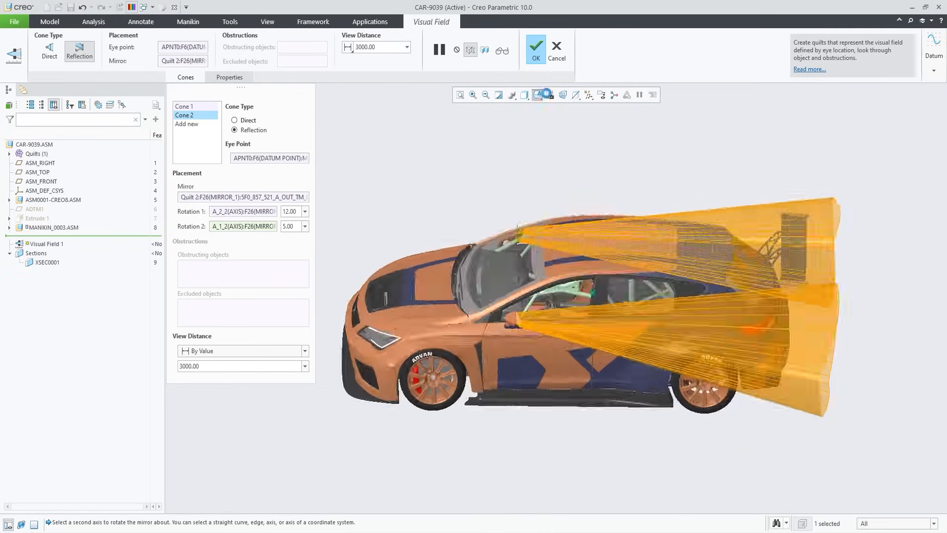
Step: Set the mirror's second rotation axis, then show the reach envelope for manikin W_JP_50
{"action": "left_click", "coordinate": [535, 47]}
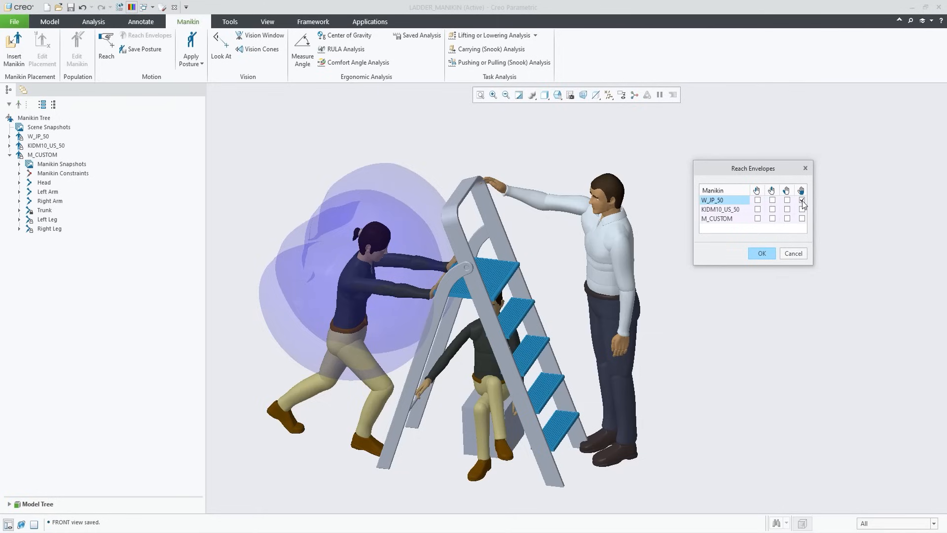
{"action": "left_click", "coordinate": [787, 209]}
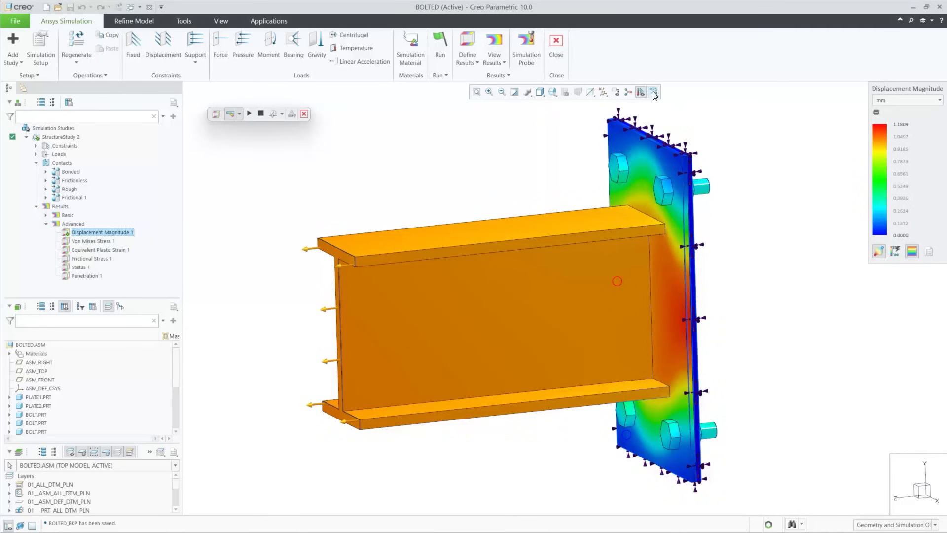
Step: Display the Von Mises Stress 1 result on the suspension and run its animation
{"action": "left_click", "coordinate": [93, 241]}
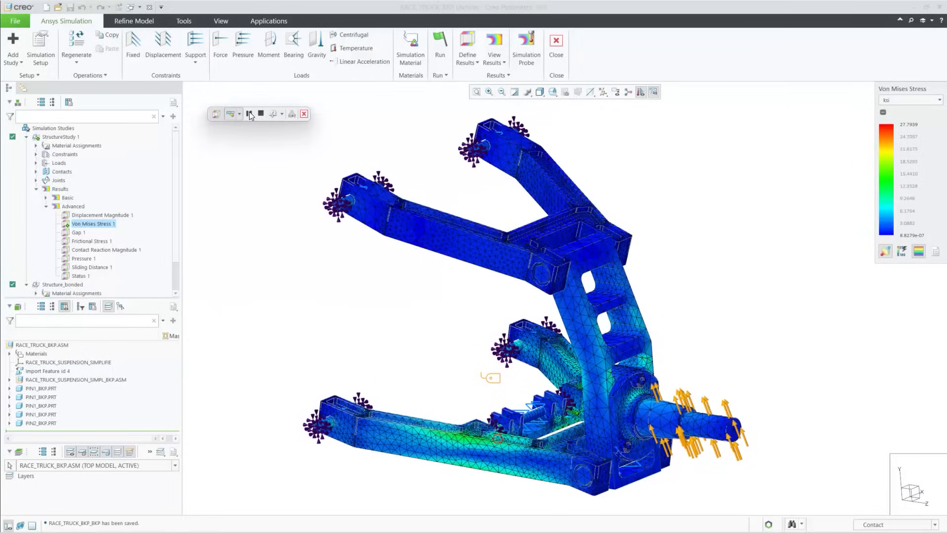
{"action": "left_click", "coordinate": [248, 114]}
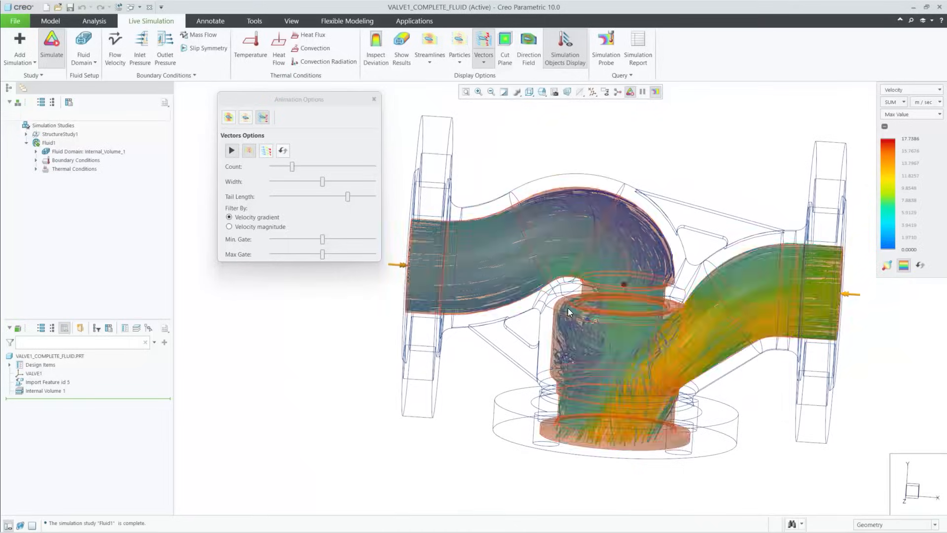
Step: Play the animation of velocity vectors flowing through the valve
{"action": "left_click", "coordinate": [231, 150]}
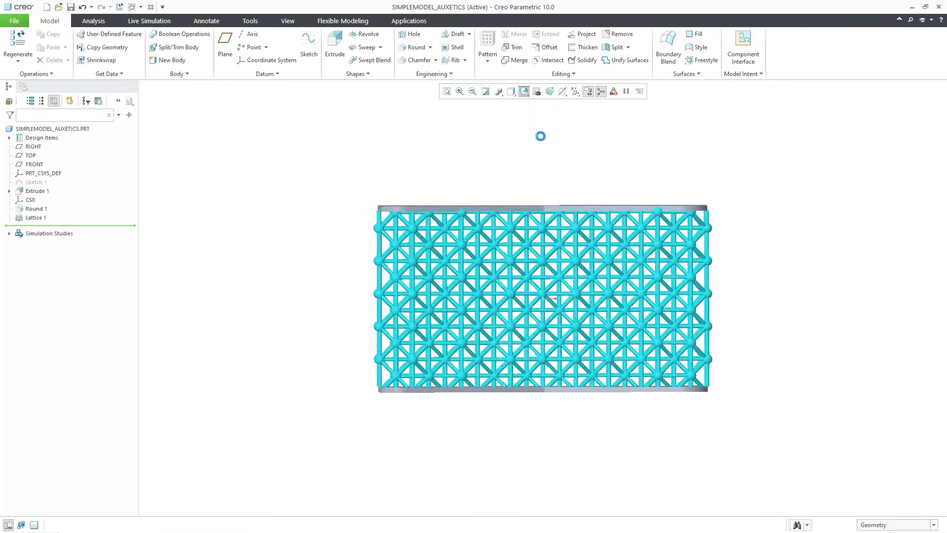
Step: Run the Structure1 Live Simulation study and animate the lattice block's deformation
{"action": "left_click", "coordinate": [149, 20]}
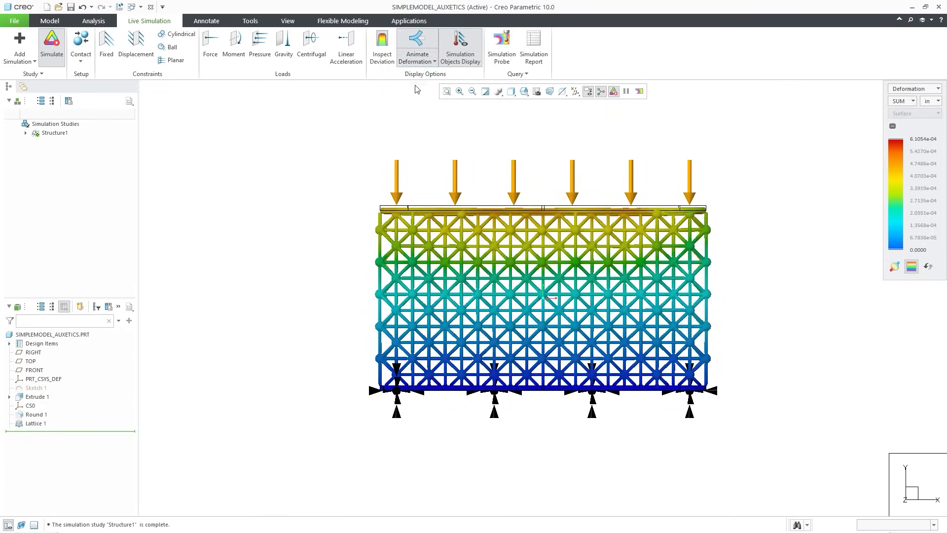
{"action": "left_click", "coordinate": [49, 21]}
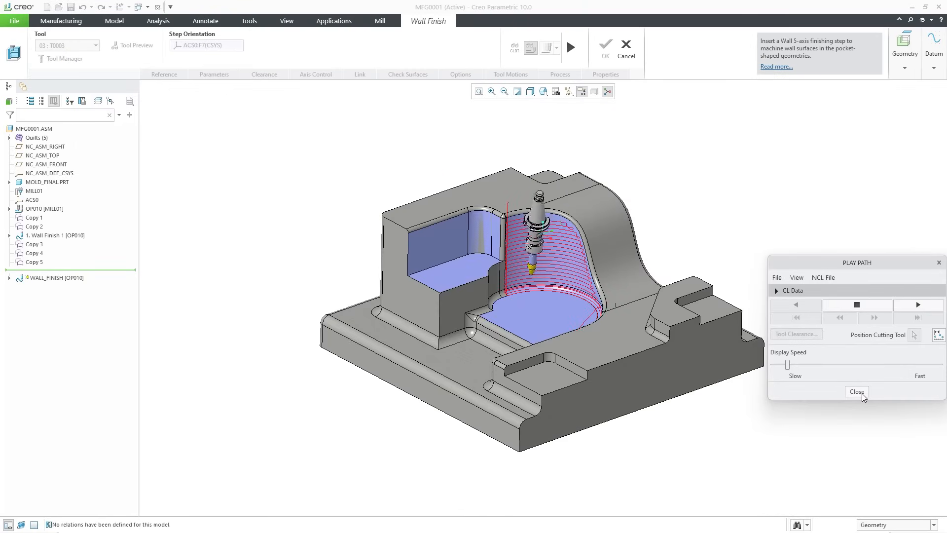
Step: Stop the wall-finish toolpath playback and start a Floor Finish step on the pocket floor
{"action": "left_click", "coordinate": [856, 391]}
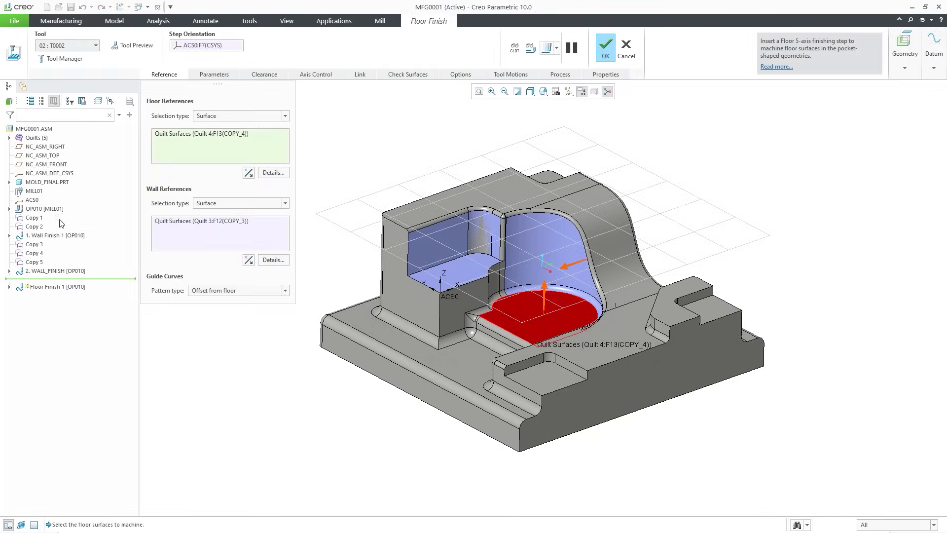
{"action": "left_click", "coordinate": [315, 74]}
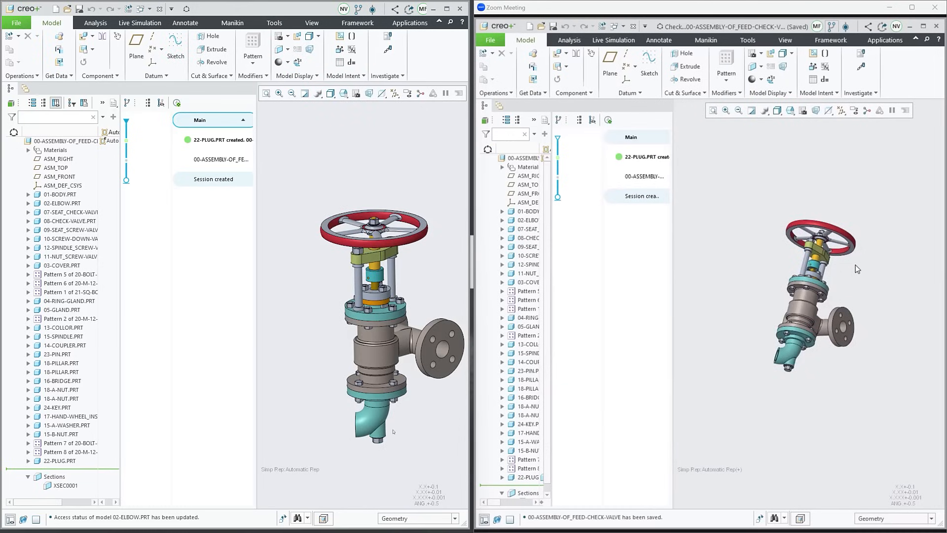
Step: Place the UDF on the elbow body, then save the valve design as version V1
{"action": "left_click_drag", "start_coordinate": [371, 302], "coordinate": [372, 265]}
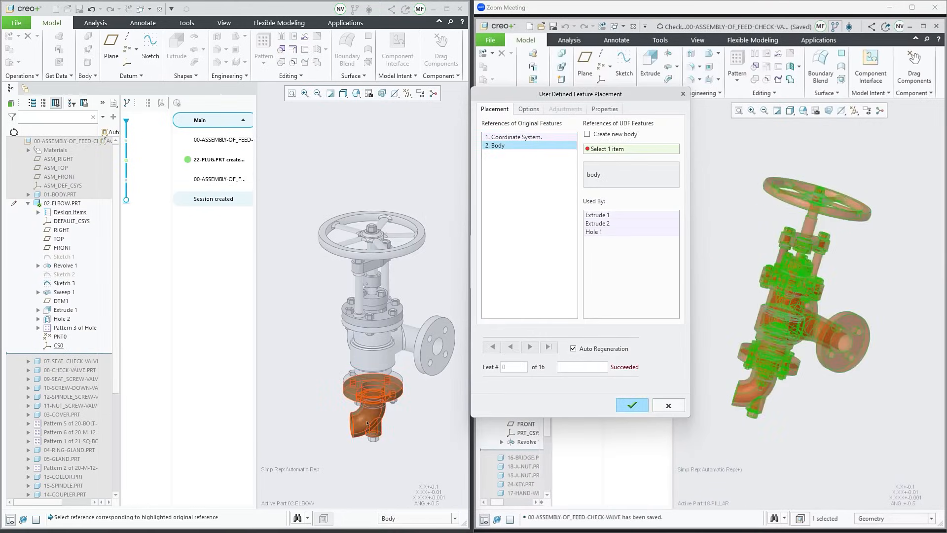
{"action": "left_click", "coordinate": [631, 405]}
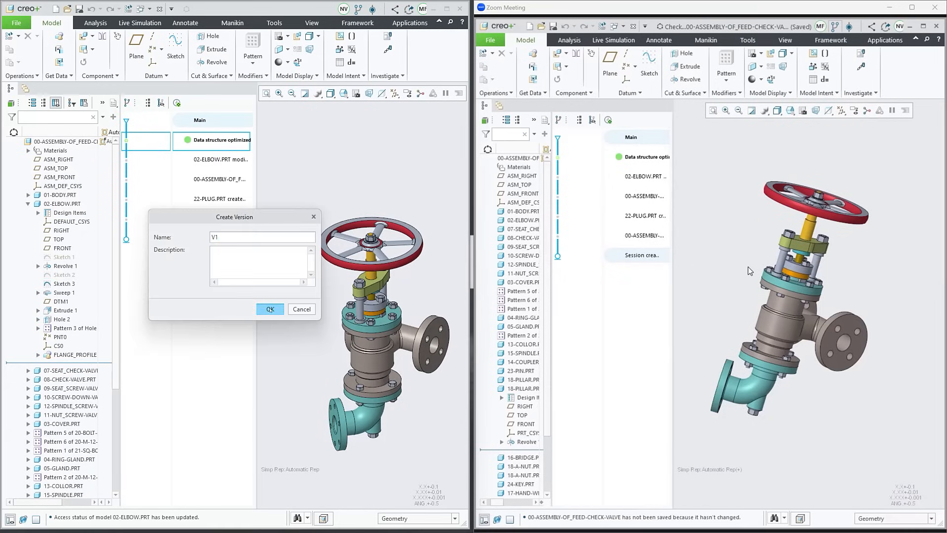
{"action": "left_click", "coordinate": [270, 309]}
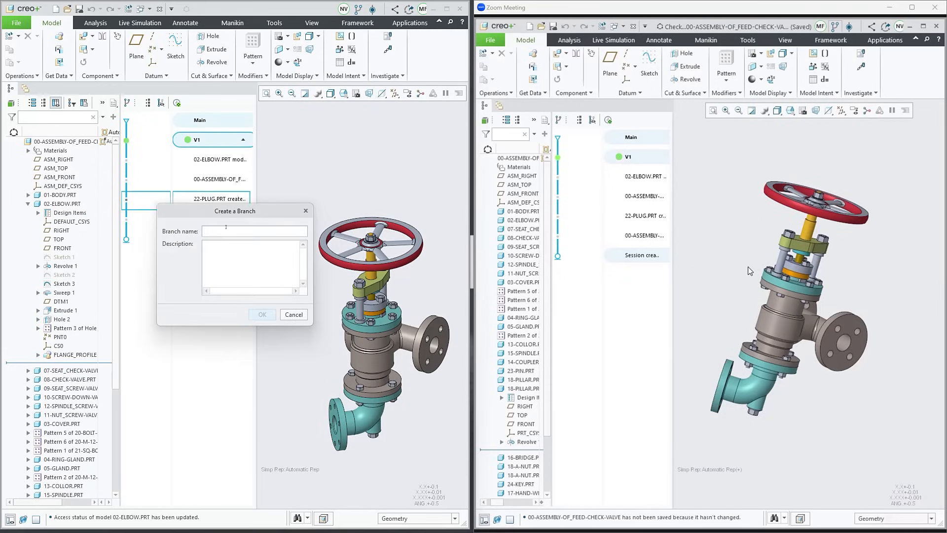